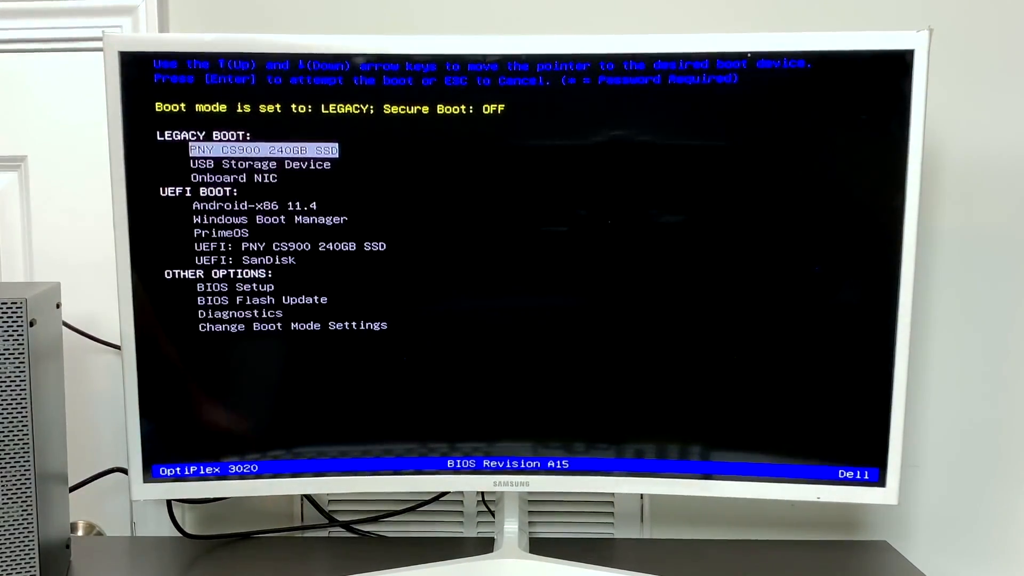
# Highlight the UEFI: SanDisk USB entry in the Dell boot device list
pyautogui.press('down')
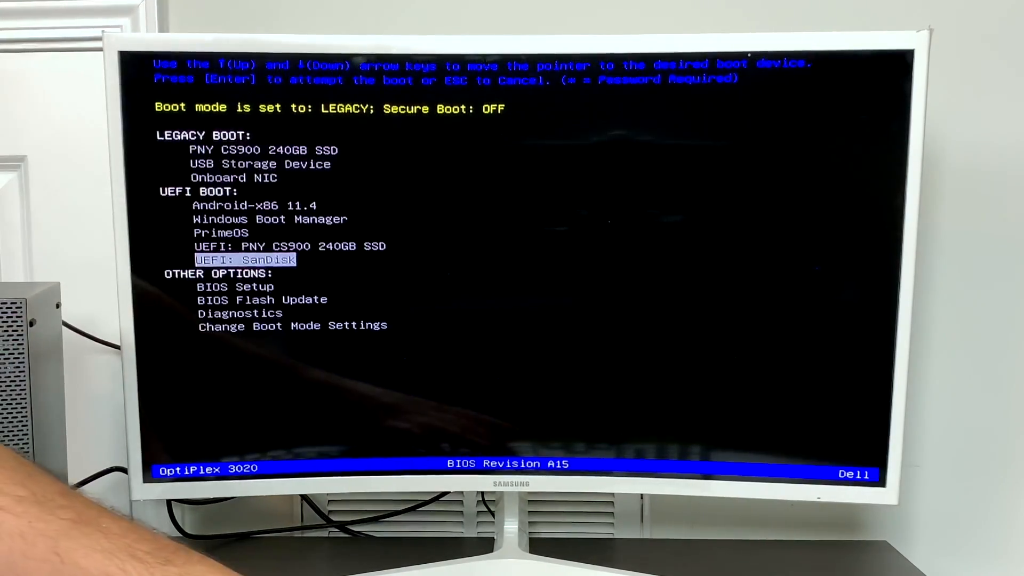
# Boot the SanDisk USB and choose Bliss-OS 11.4 Auto Install to specified harddisk under Advanced options
pyautogui.press('Return')
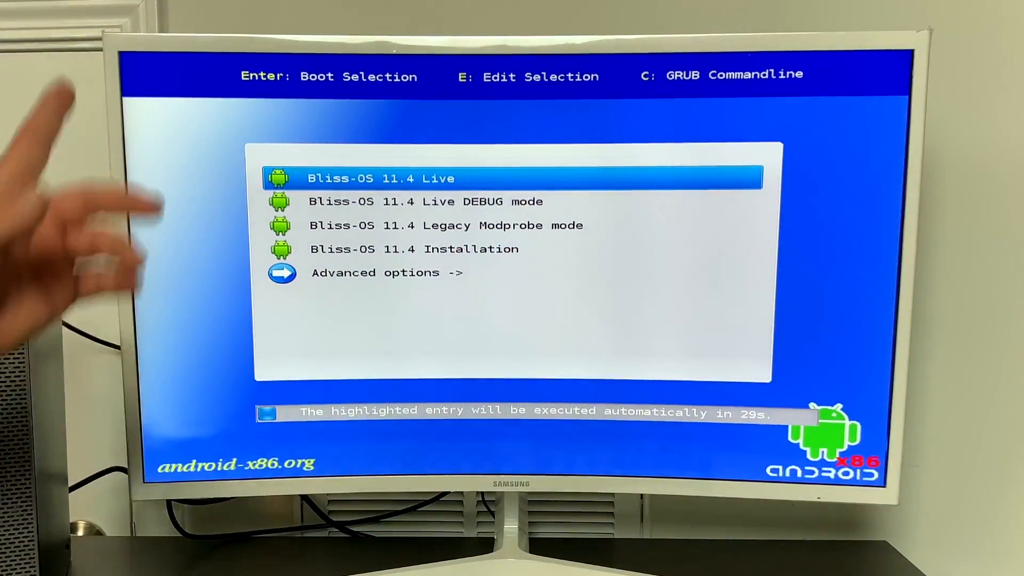
pyautogui.press('Down')
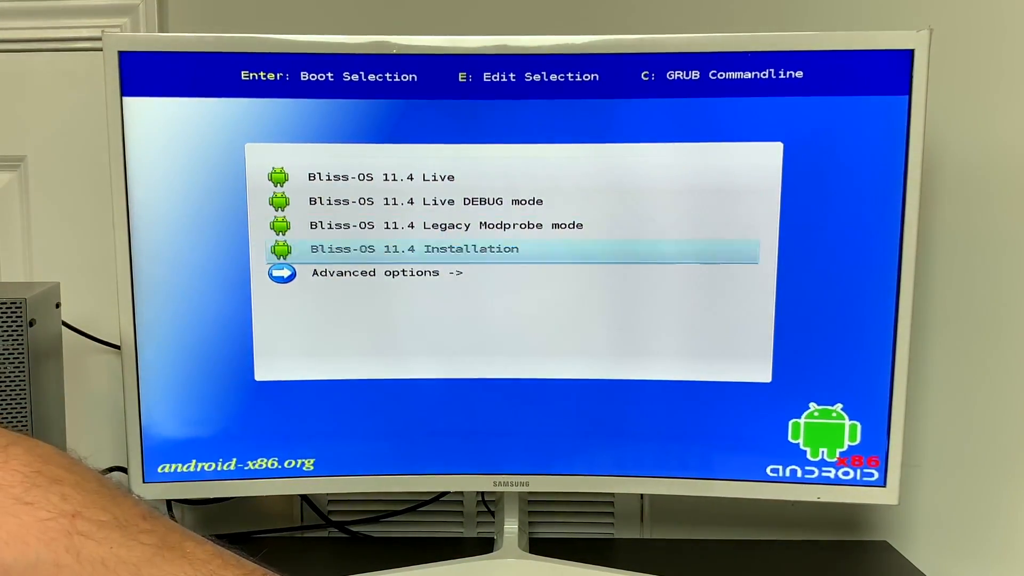
pyautogui.press('Up')
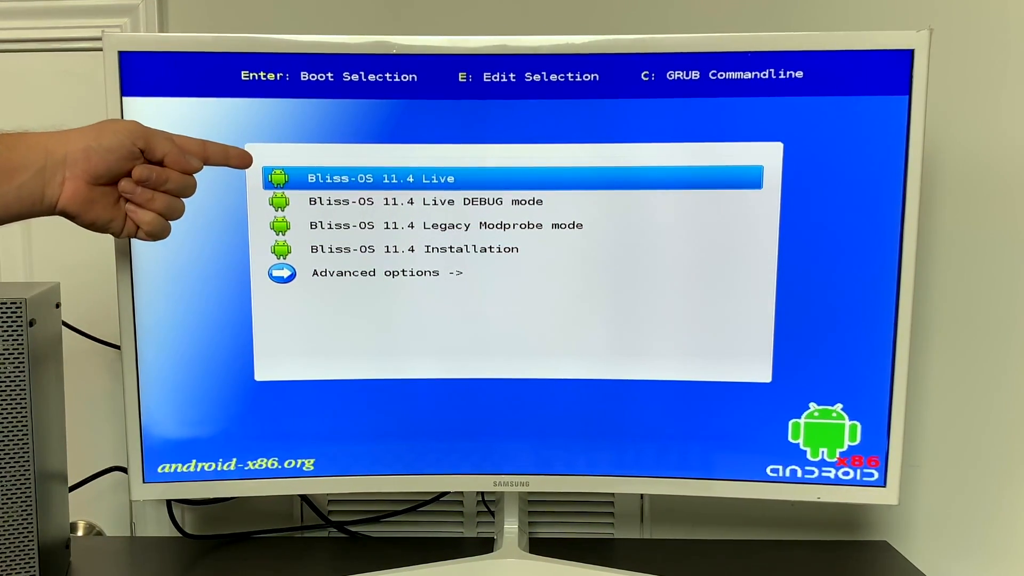
pyautogui.moveTo(197, 196)
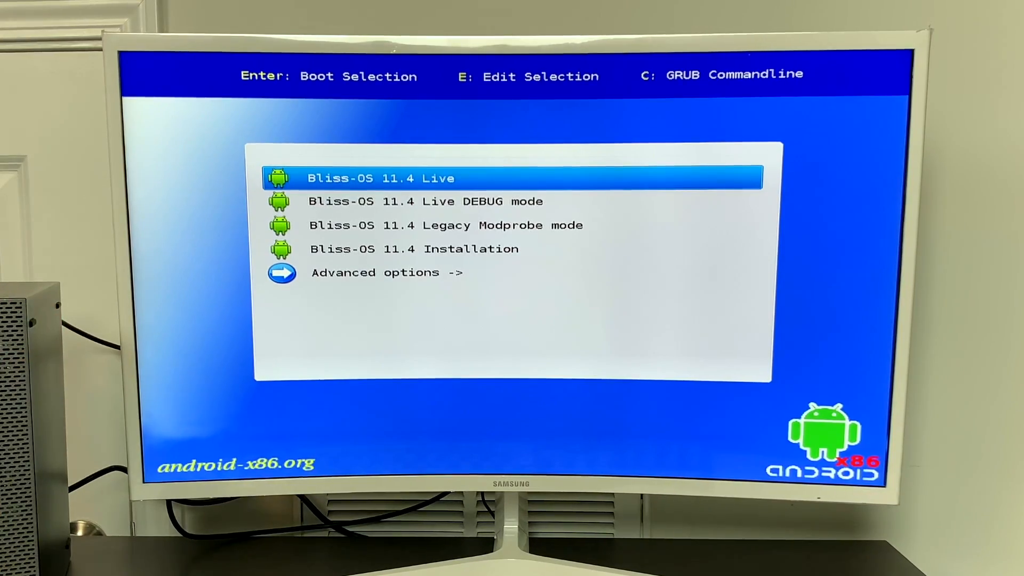
pyautogui.press('Down')
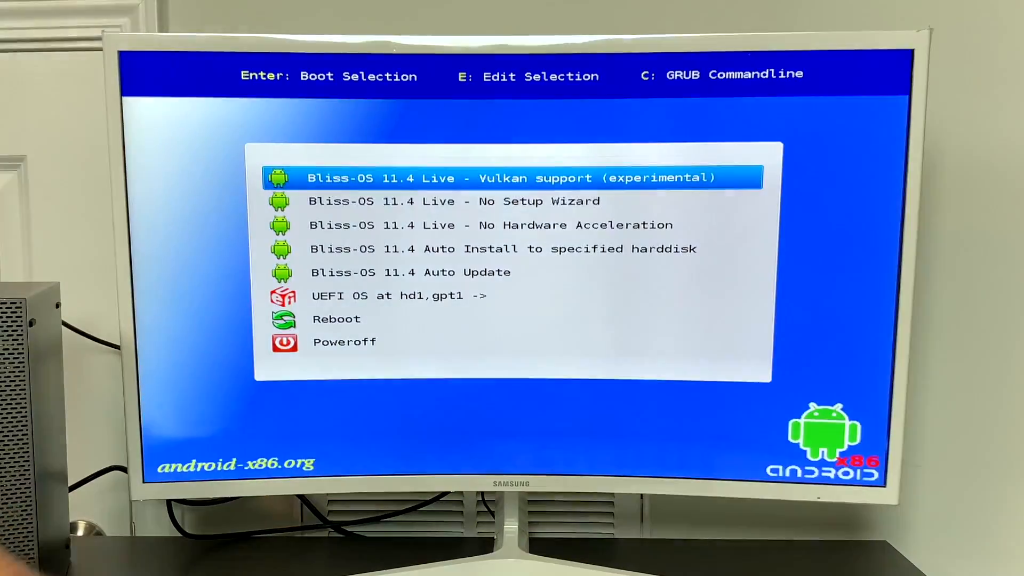
pyautogui.press('Down')
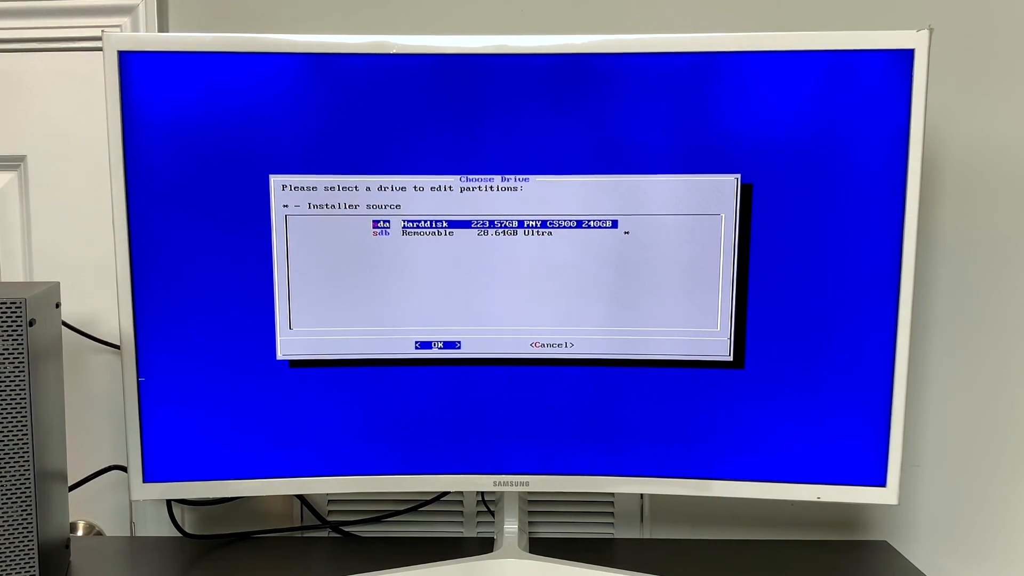
# Install Bliss OS to the sda 240GB PNY disk, confirming erasure of /dev/sda, and select Reboot
pyautogui.press('Down')
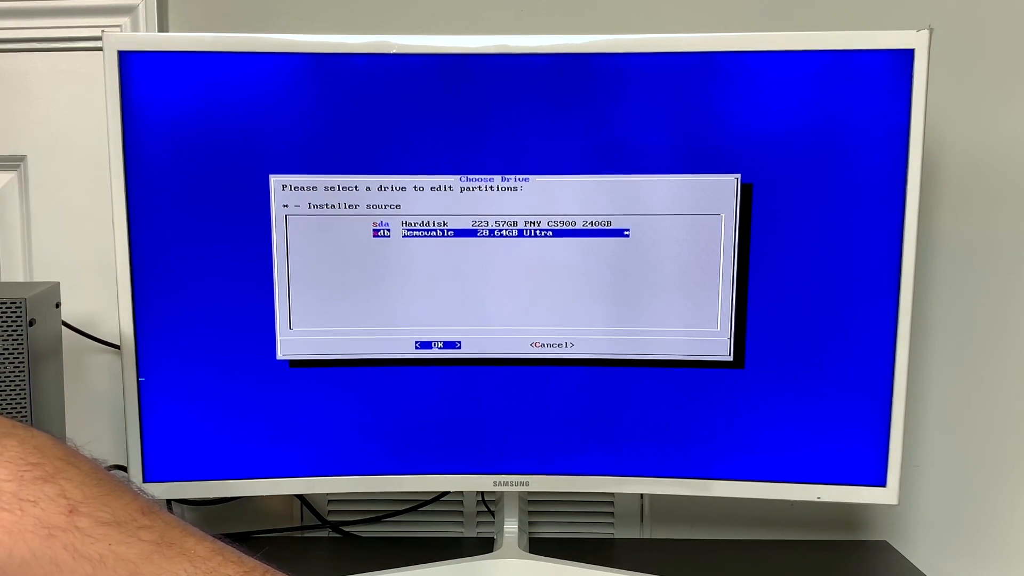
pyautogui.press('Up')
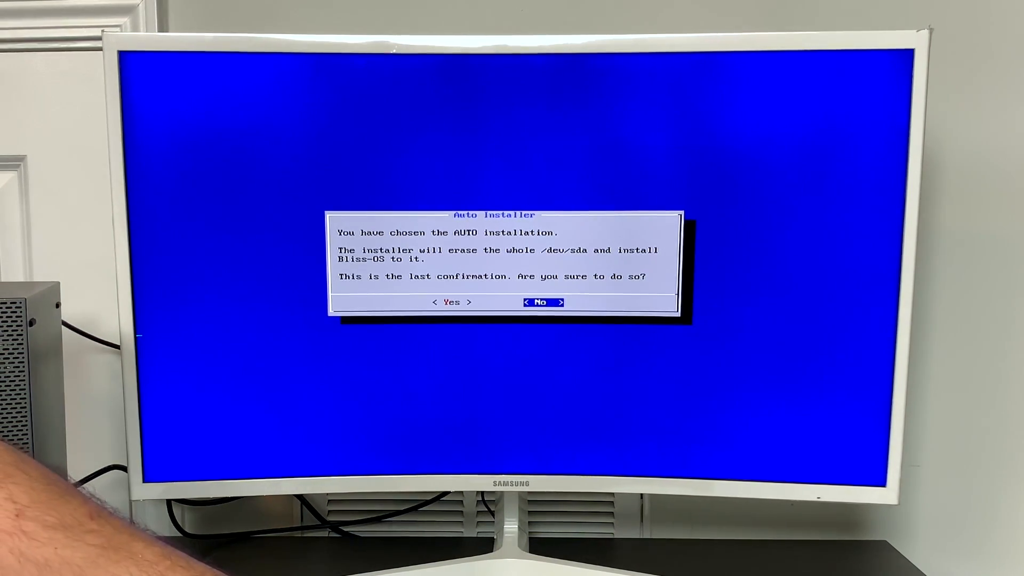
pyautogui.press('Left')
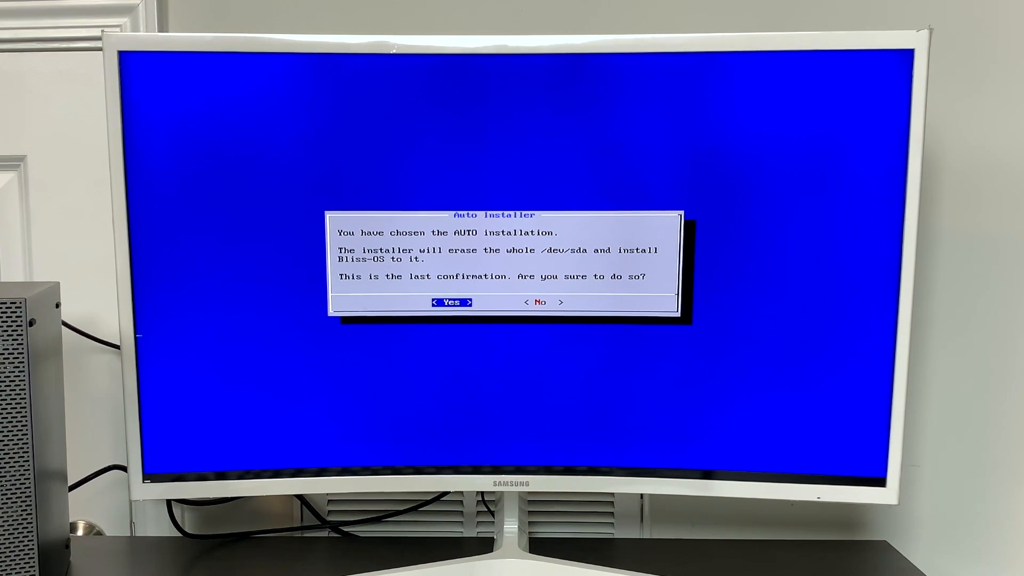
pyautogui.click(452, 302)
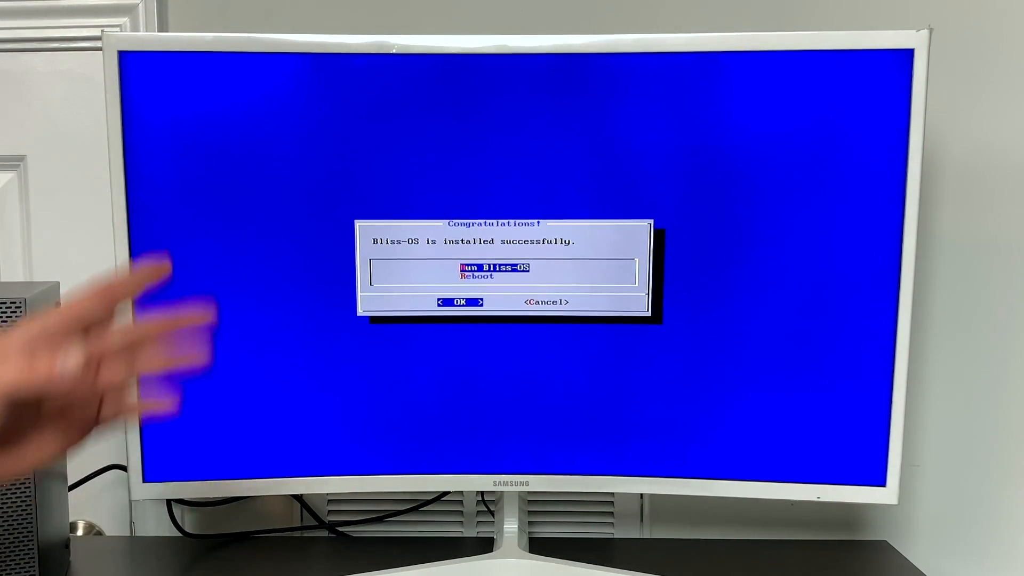
pyautogui.press('Down')
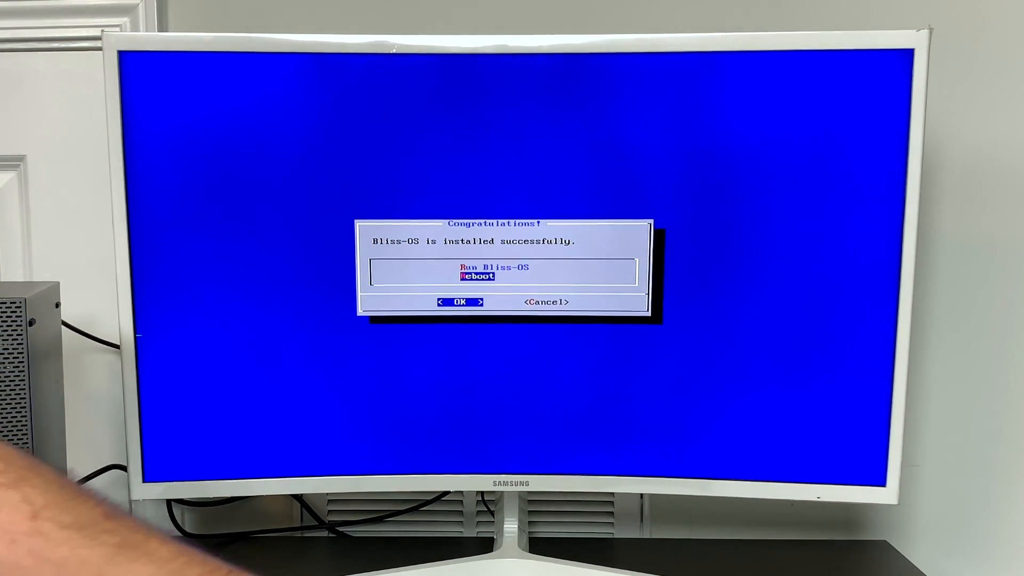
# Reboot, then start the Android-x86 11.4 entry under UEFI BOOT from the hard disk
pyautogui.click(458, 302)
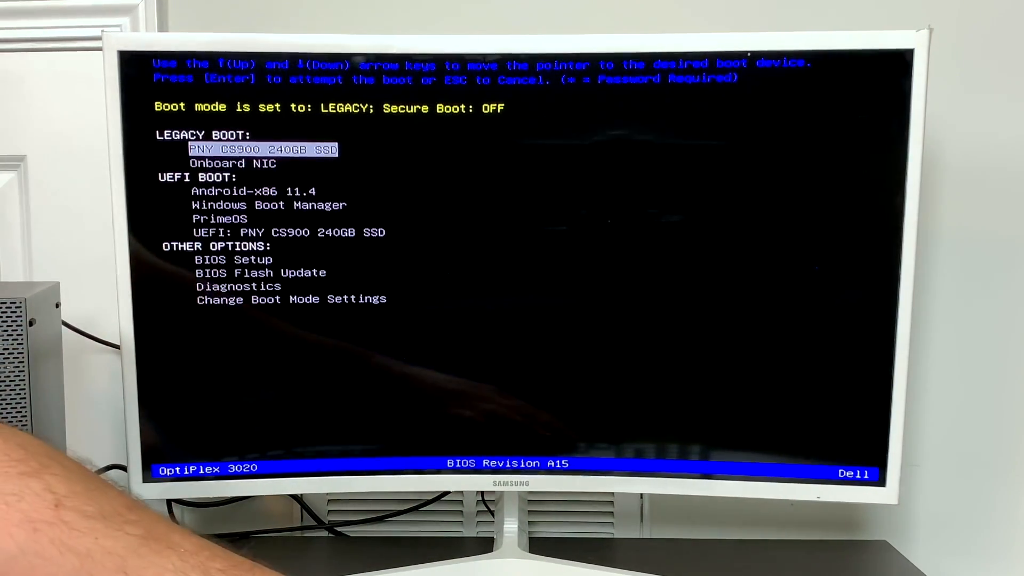
pyautogui.press('Down')
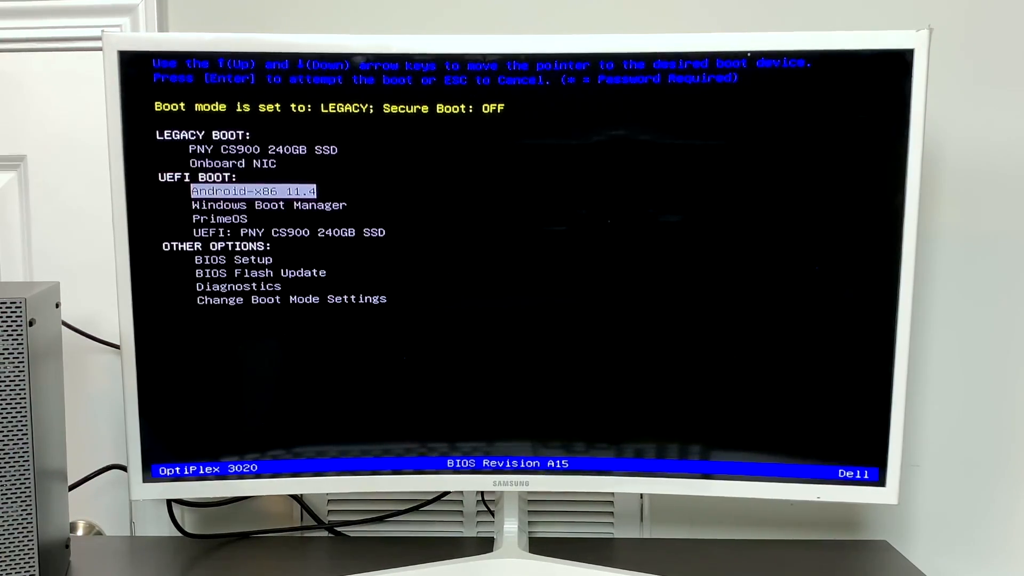
pyautogui.press('Return')
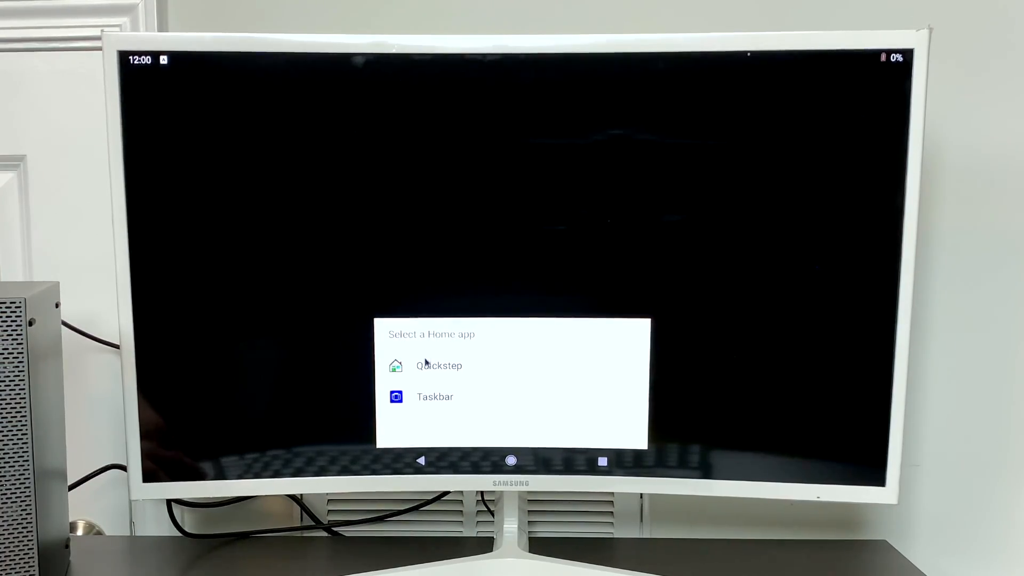
# Pick Quickstep as the home app, confirm it, and land on the home screen
pyautogui.click(438, 366)
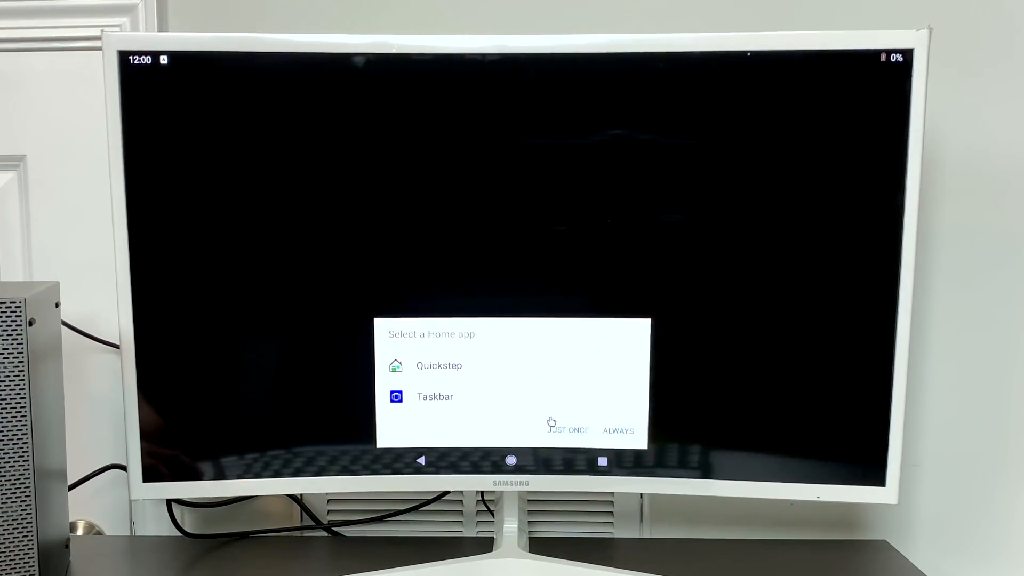
pyautogui.click(568, 430)
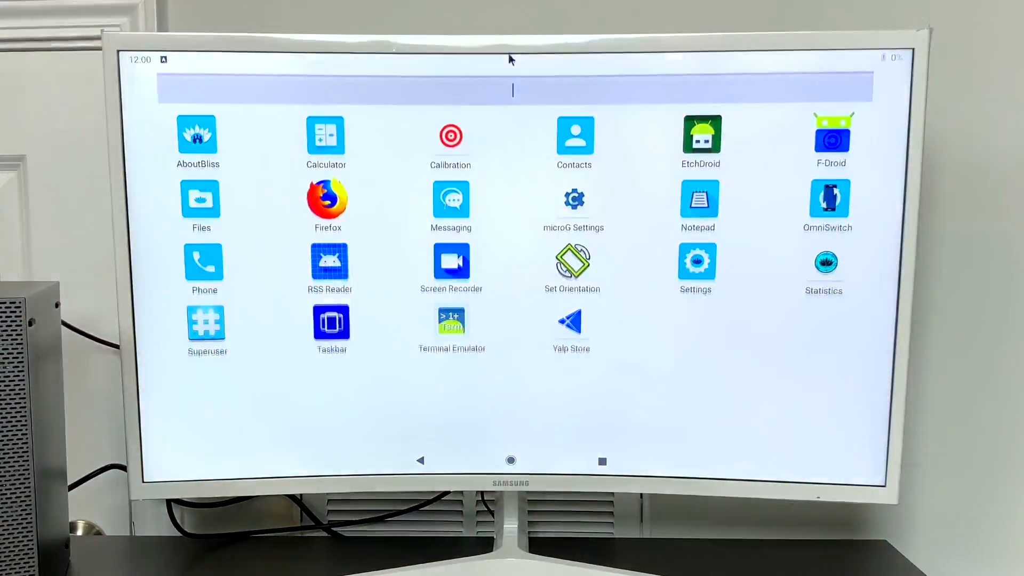
pyautogui.click(511, 461)
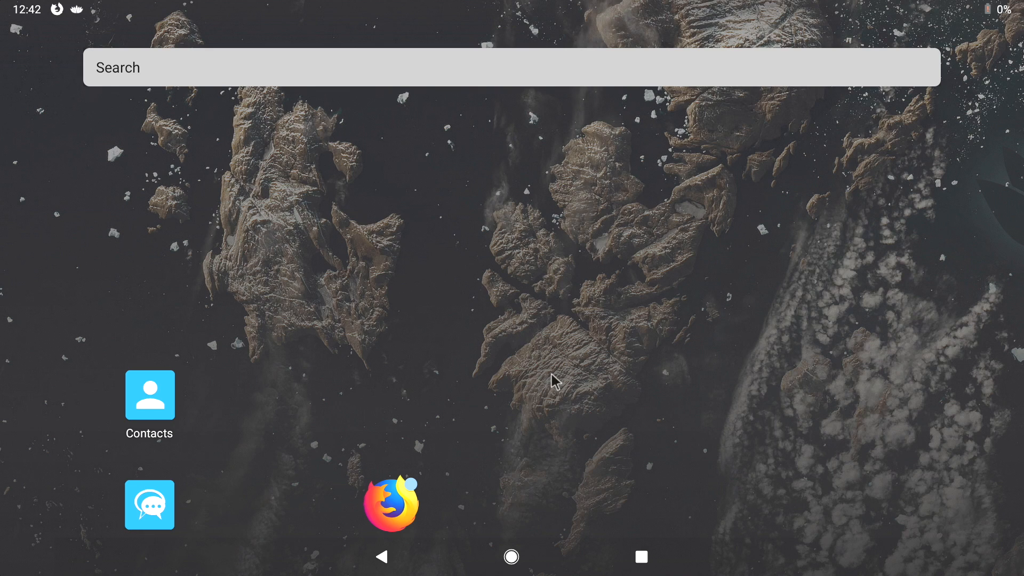
pyautogui.moveTo(883, 13)
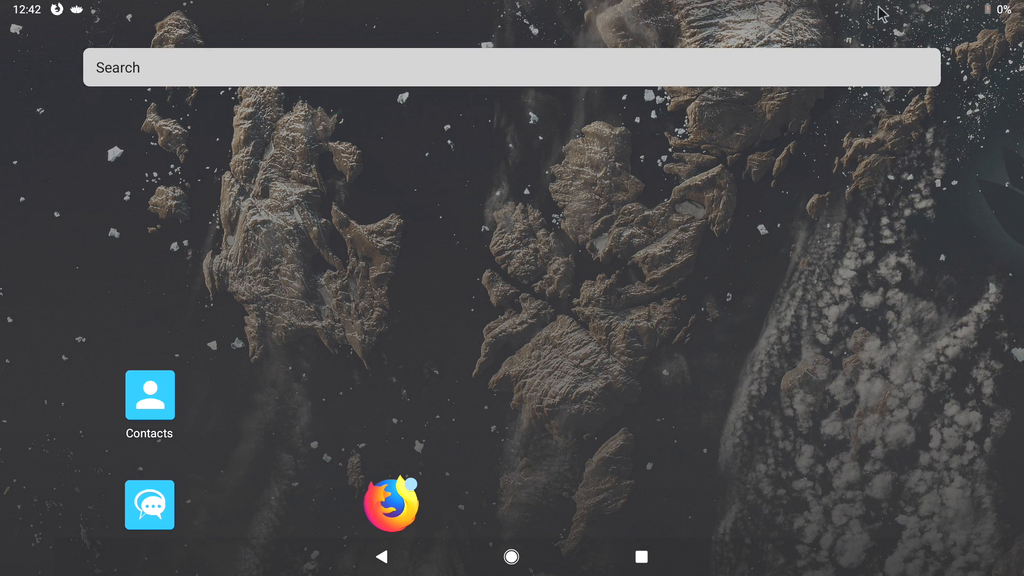
pyautogui.moveTo(470, 511)
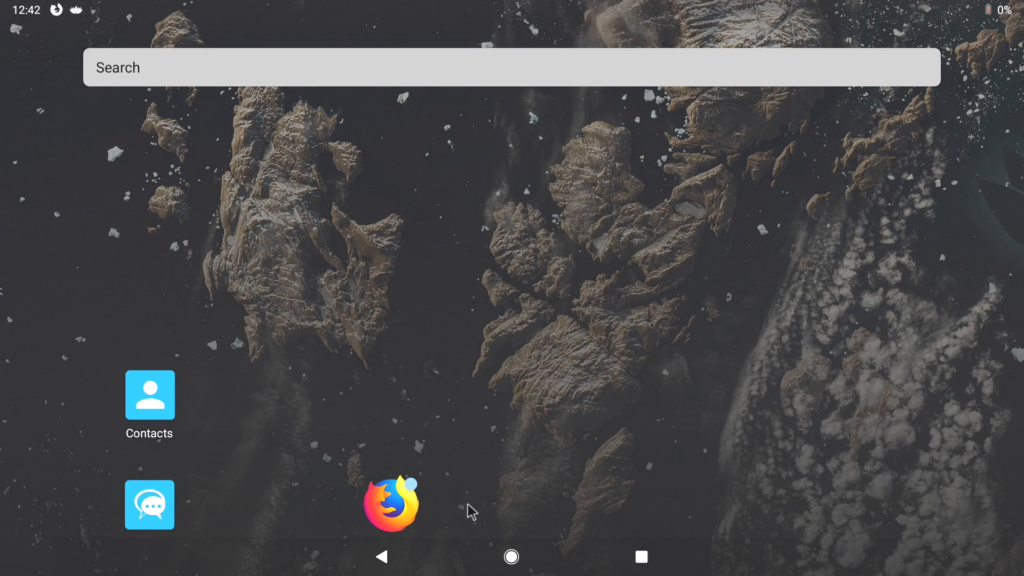
pyautogui.moveTo(496, 442)
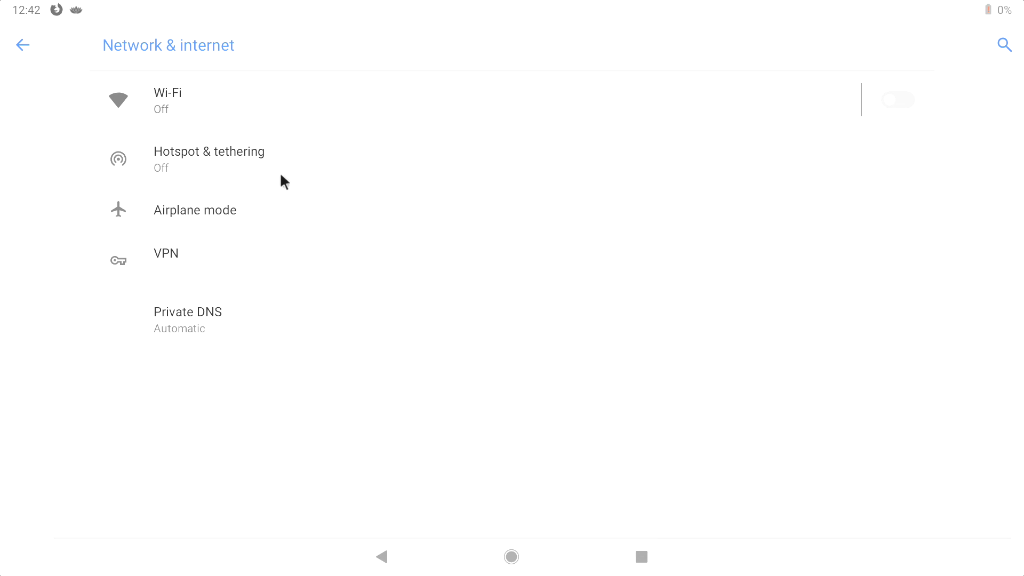
pyautogui.moveTo(889, 106)
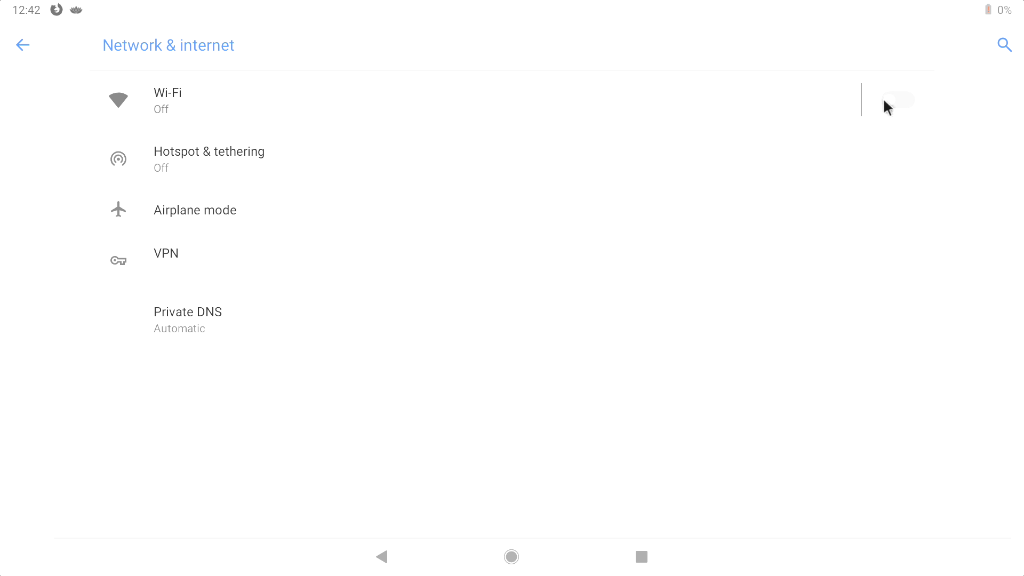
# Turn Wi-Fi on and join the 'Hide Ya Kids Hide Ya Wii 5ghz' network, then return home
pyautogui.click(167, 101)
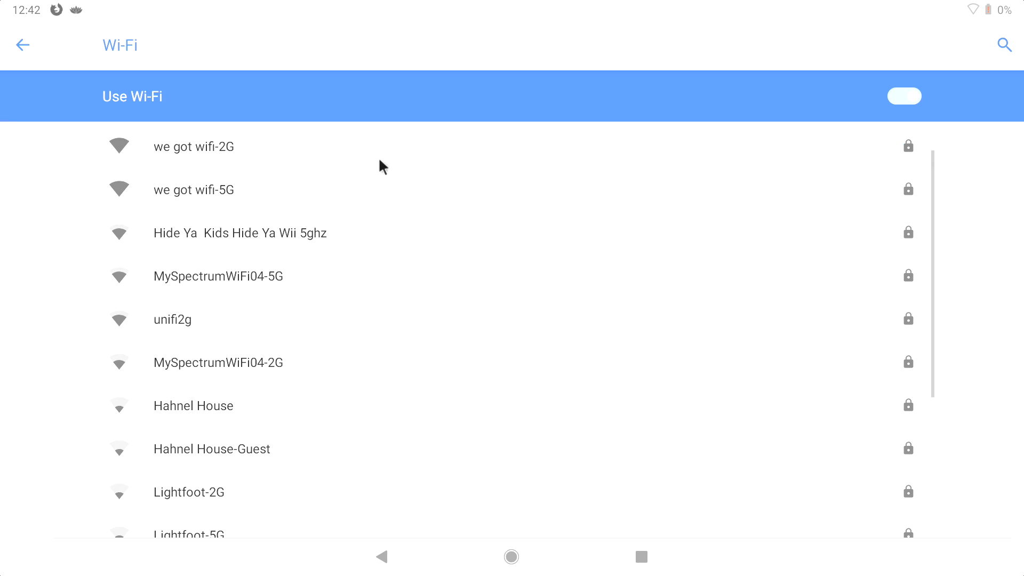
pyautogui.click(193, 190)
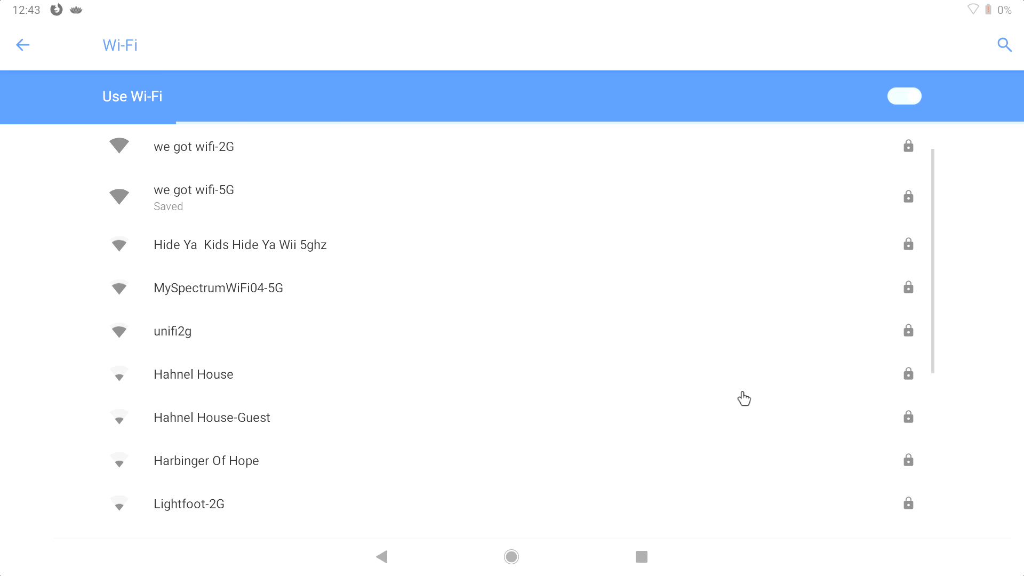
pyautogui.click(240, 244)
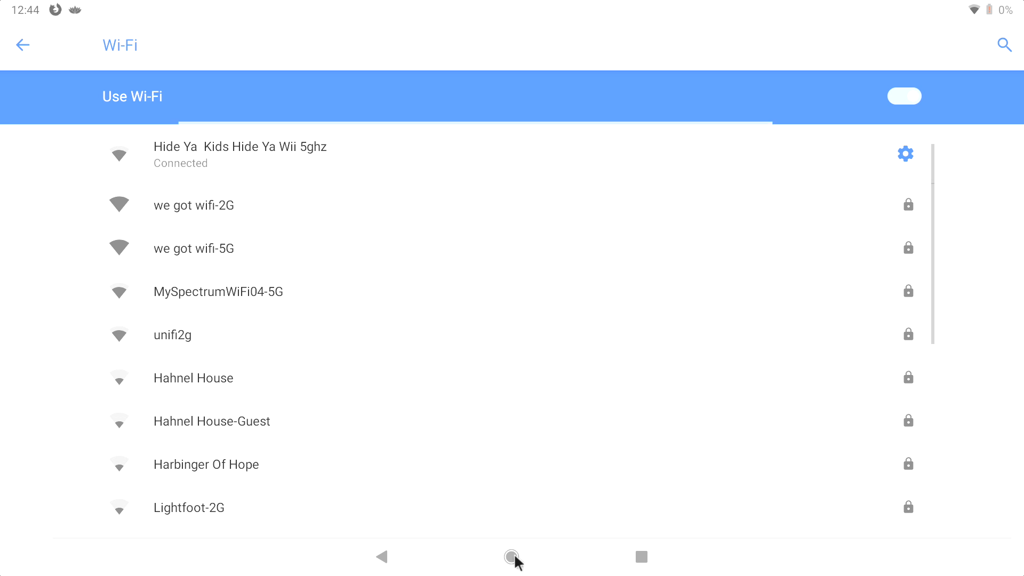
pyautogui.click(511, 557)
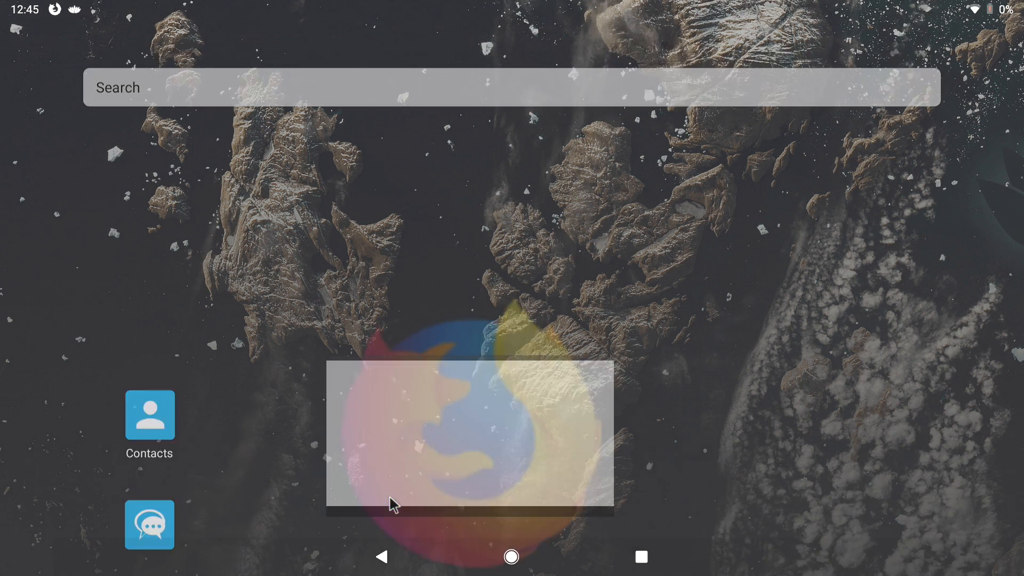
# Visit the Aptoide site via 'aptoid' search, always use Firefox Download, and allow file access
pyautogui.click(469, 434)
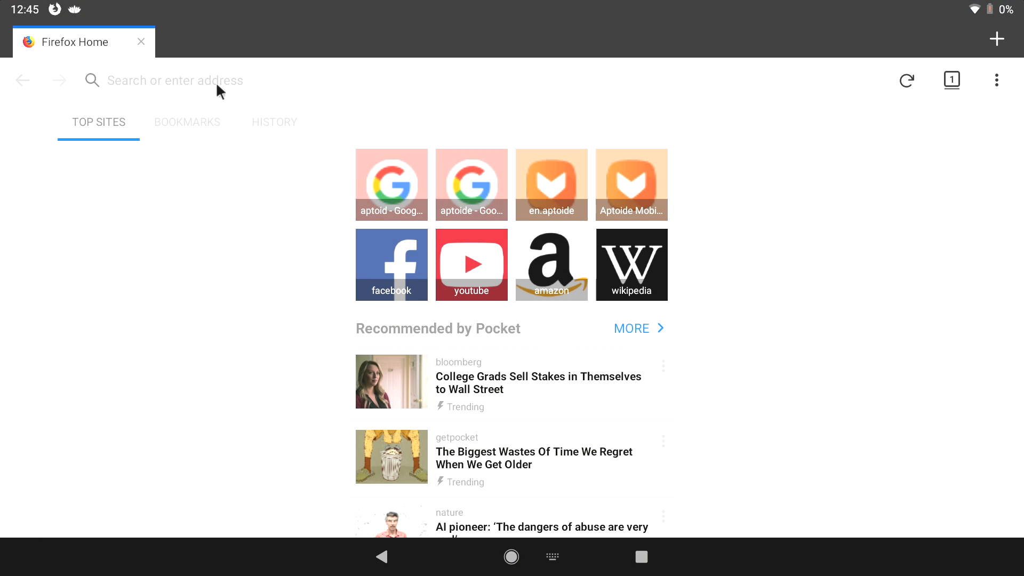
pyautogui.write('aptoid')
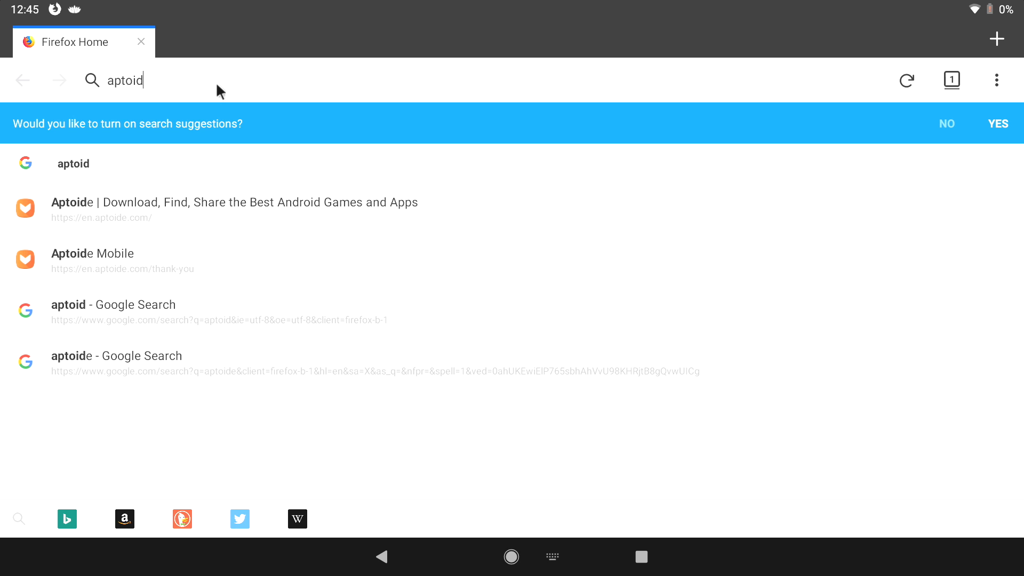
pyautogui.click(235, 209)
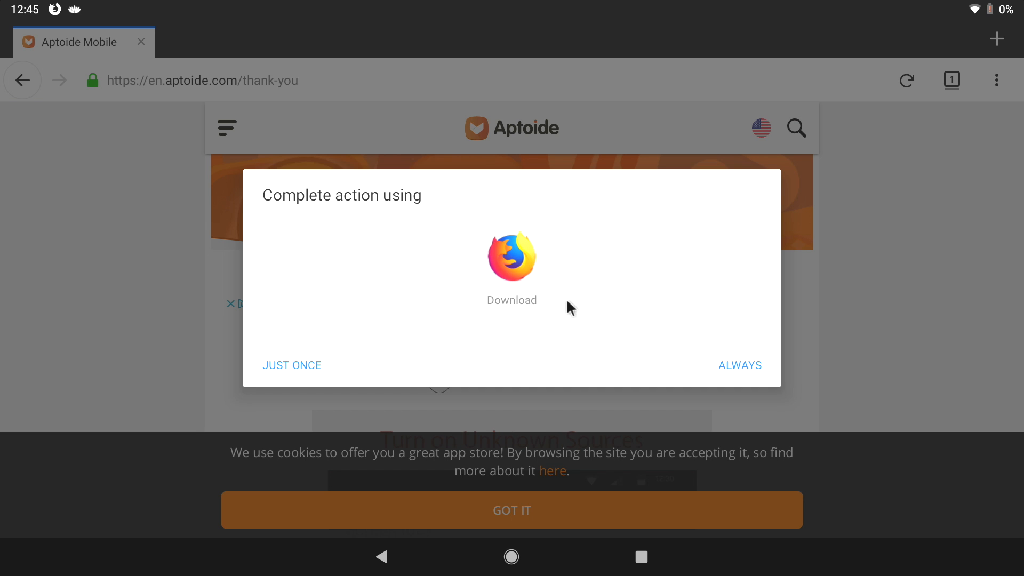
pyautogui.moveTo(319, 272)
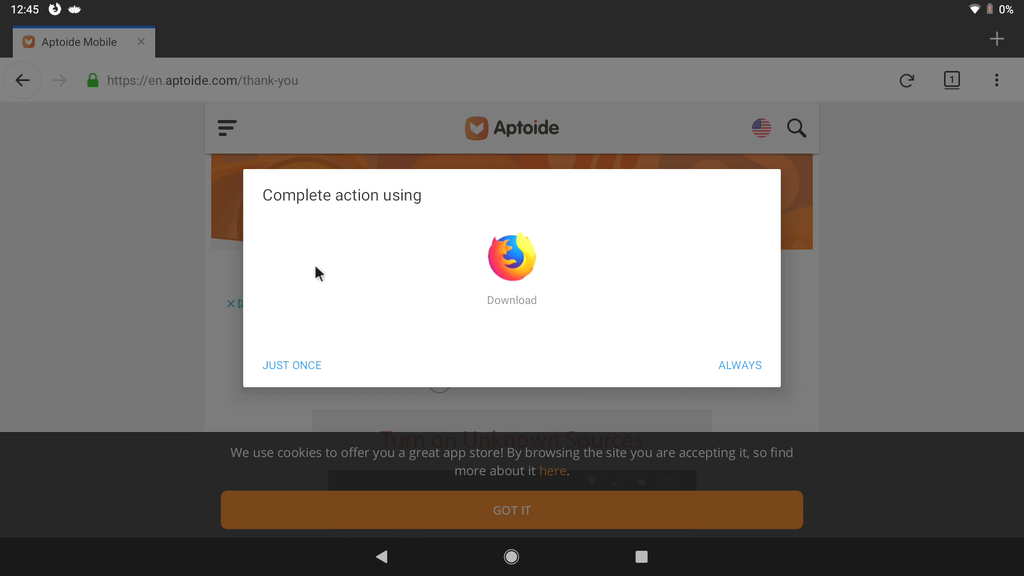
pyautogui.moveTo(753, 391)
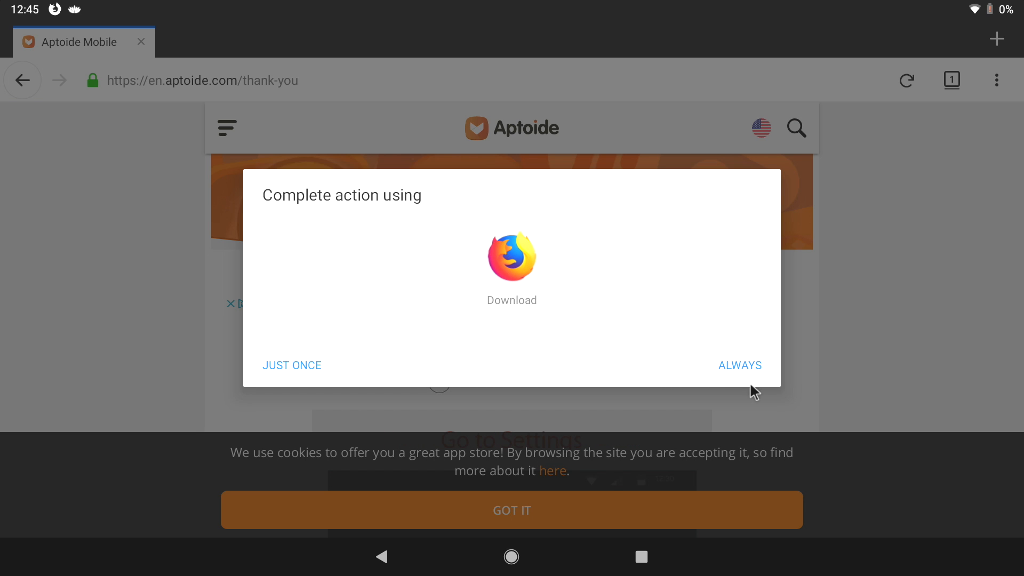
pyautogui.click(291, 365)
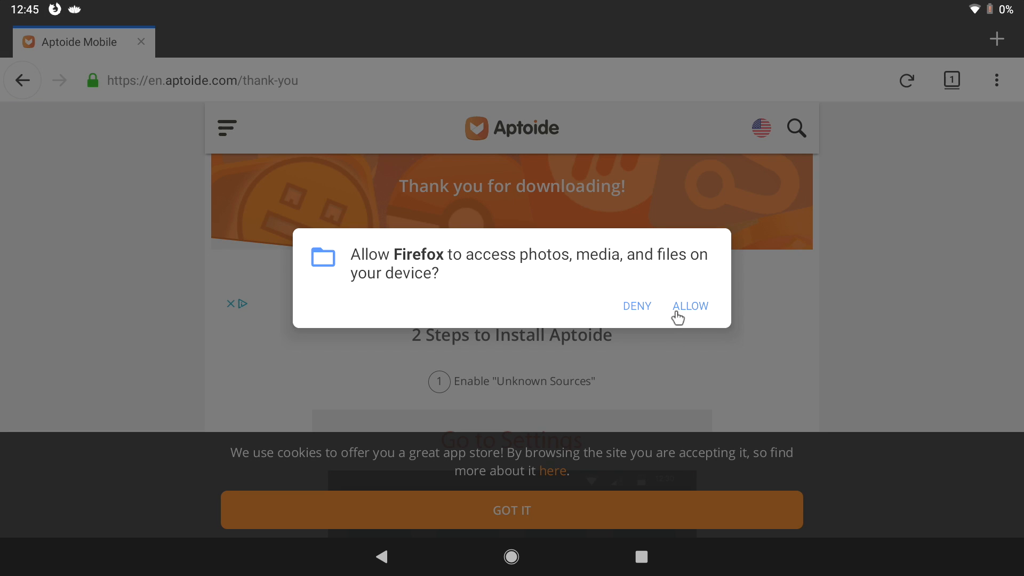
pyautogui.click(690, 306)
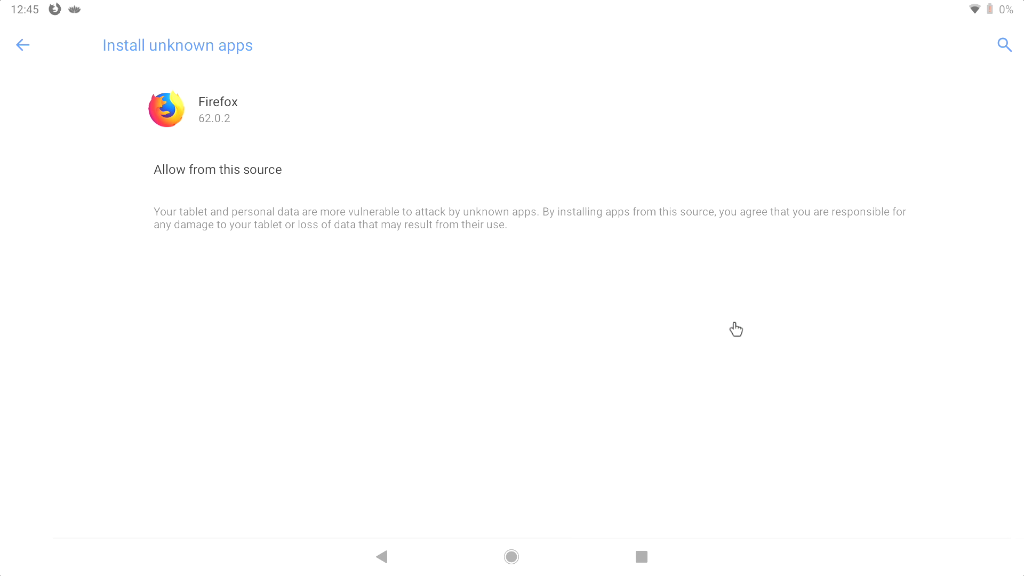
pyautogui.moveTo(886, 177)
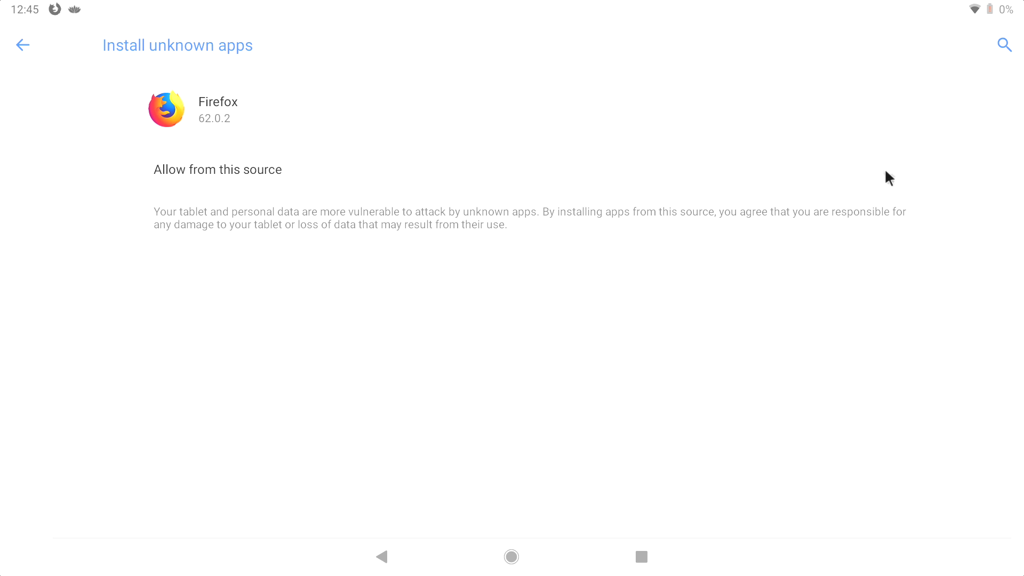
# Allow installs from Firefox as a source and install the Aptoide package
pyautogui.click(898, 169)
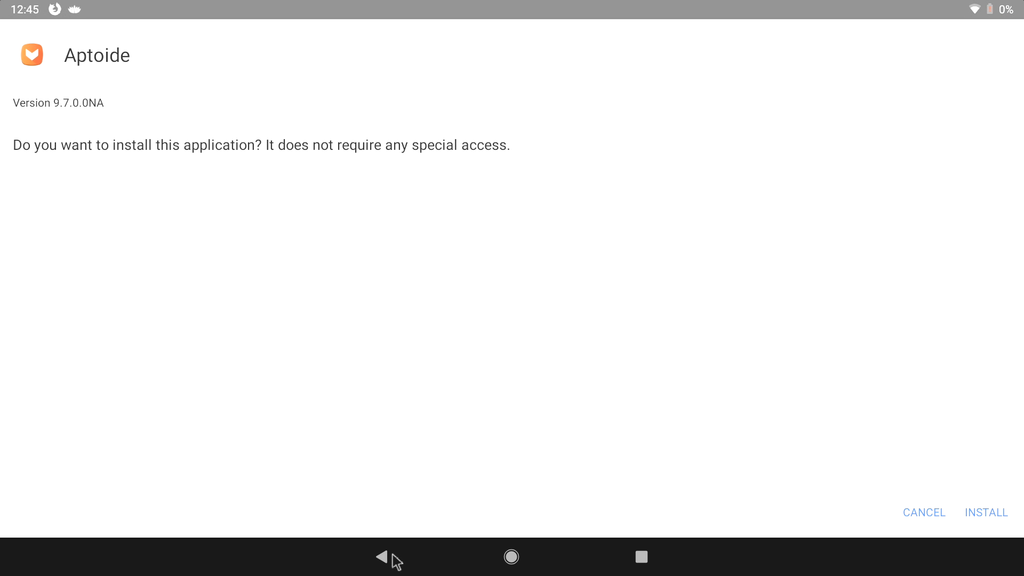
pyautogui.click(986, 513)
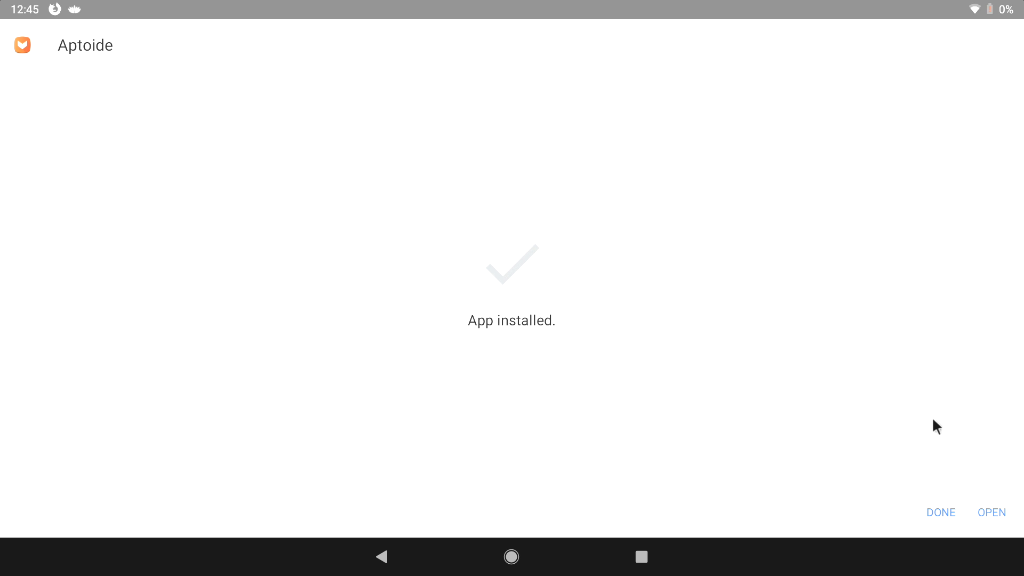
pyautogui.moveTo(889, 316)
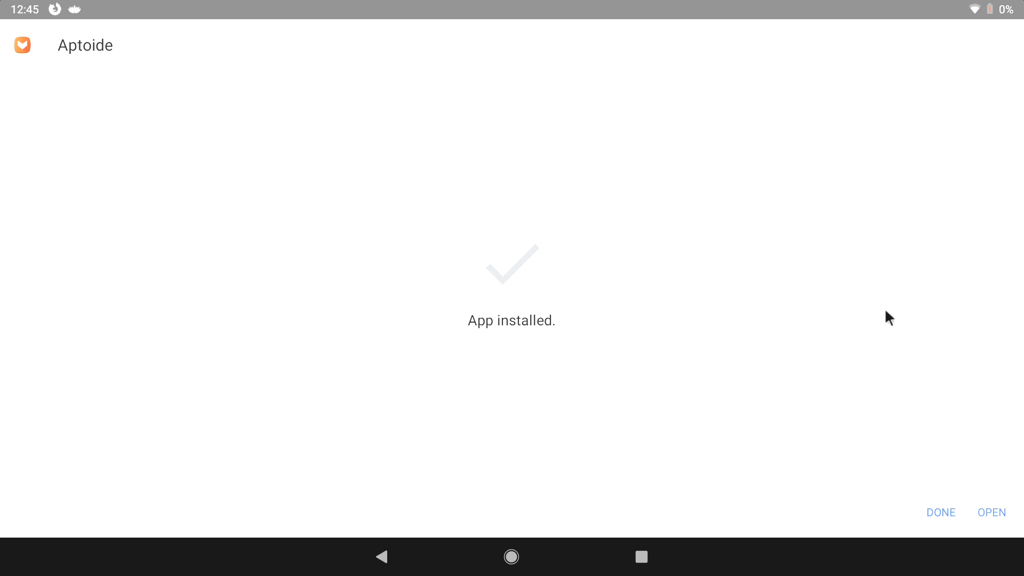
# Launch Aptoide, skip its introduction, and search the store for Geekbench
pyautogui.click(992, 513)
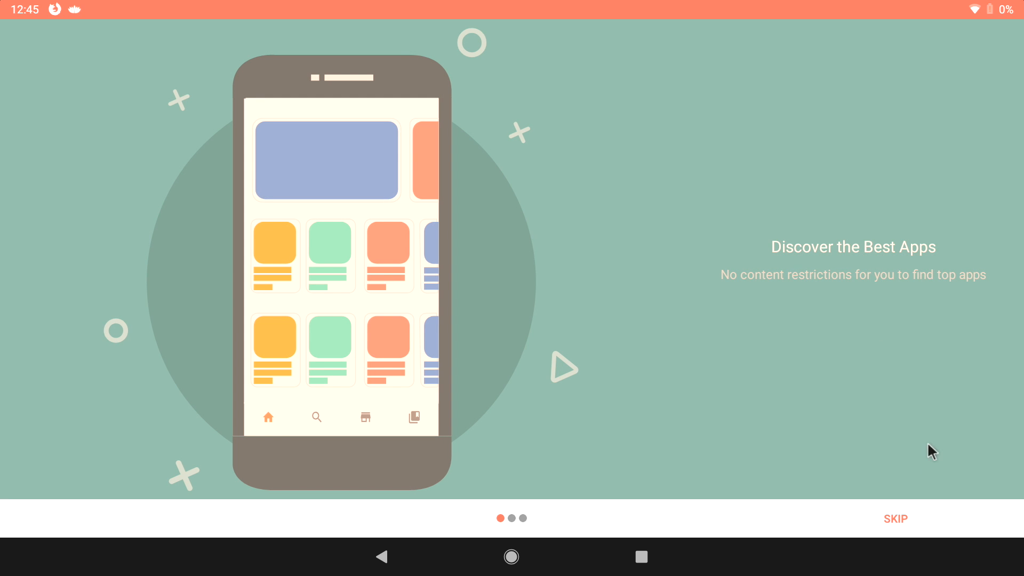
pyautogui.click(895, 519)
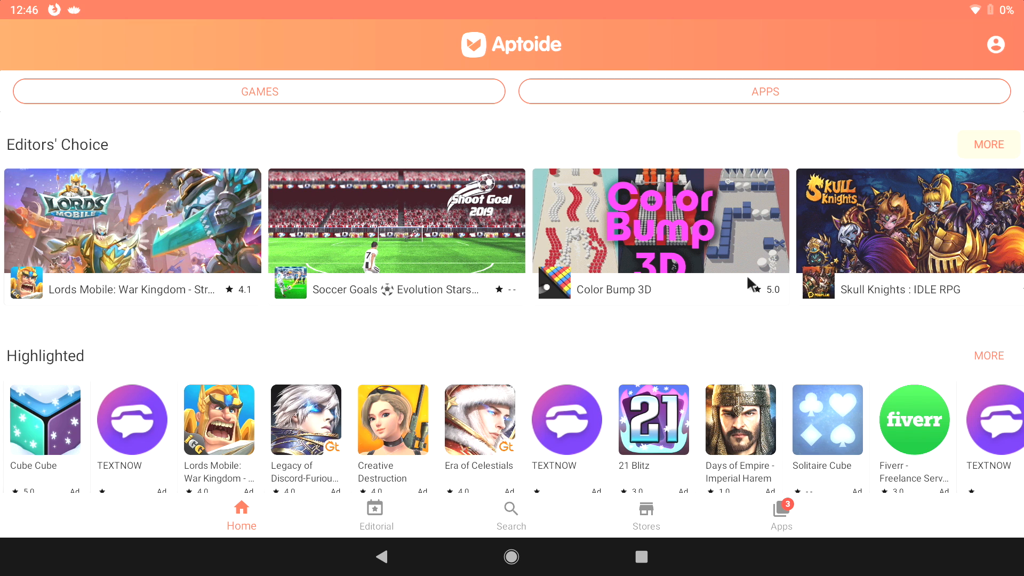
pyautogui.click(512, 514)
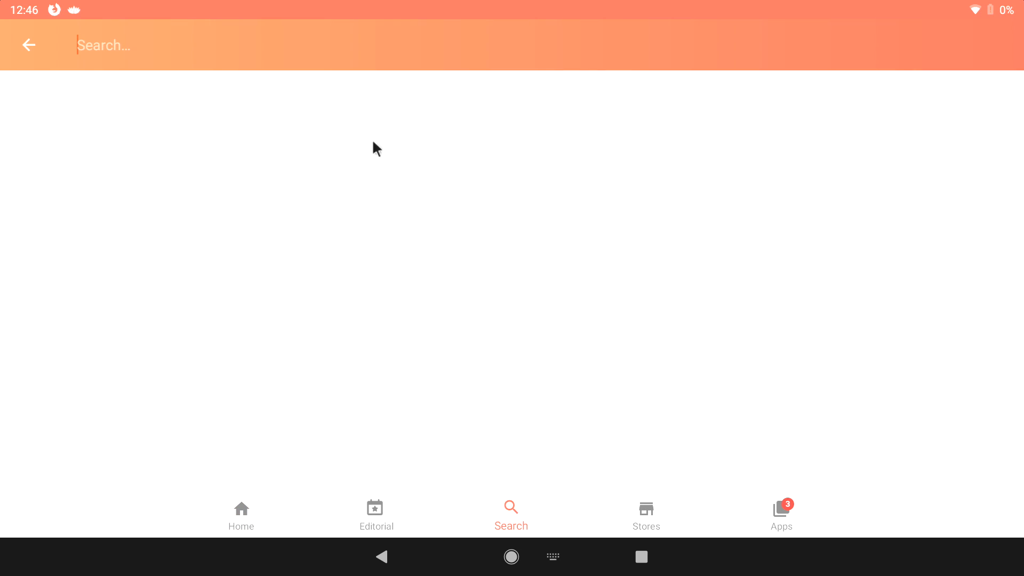
pyautogui.write('g')
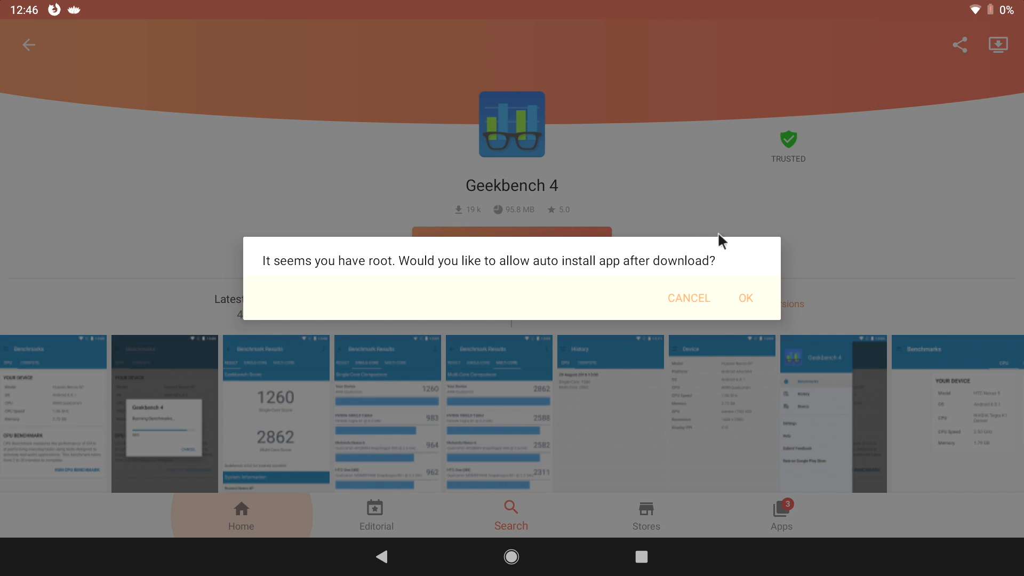
pyautogui.moveTo(747, 297)
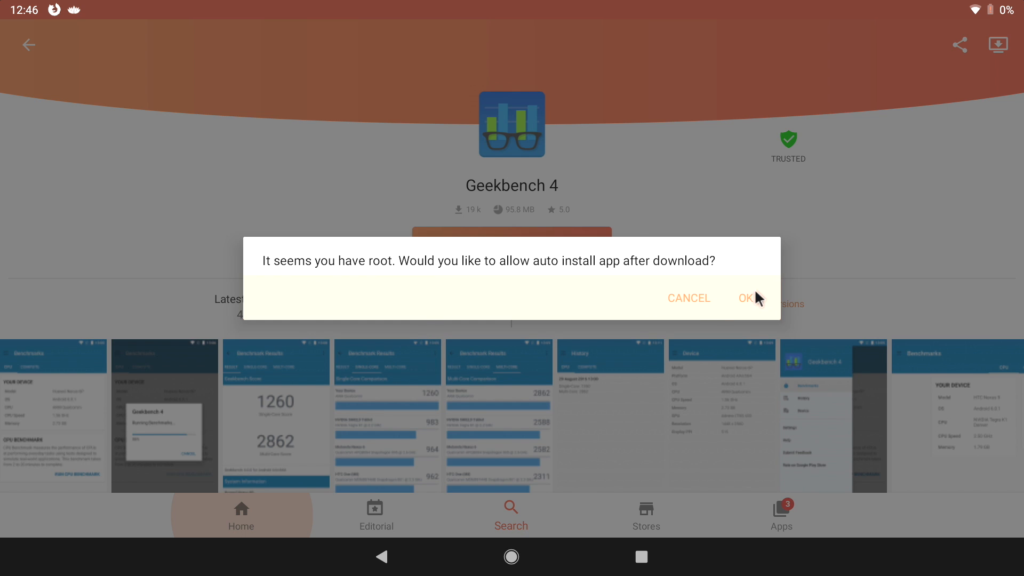
# Start the Geekbench 4 download with auto-install and storage access allowed
pyautogui.click(746, 297)
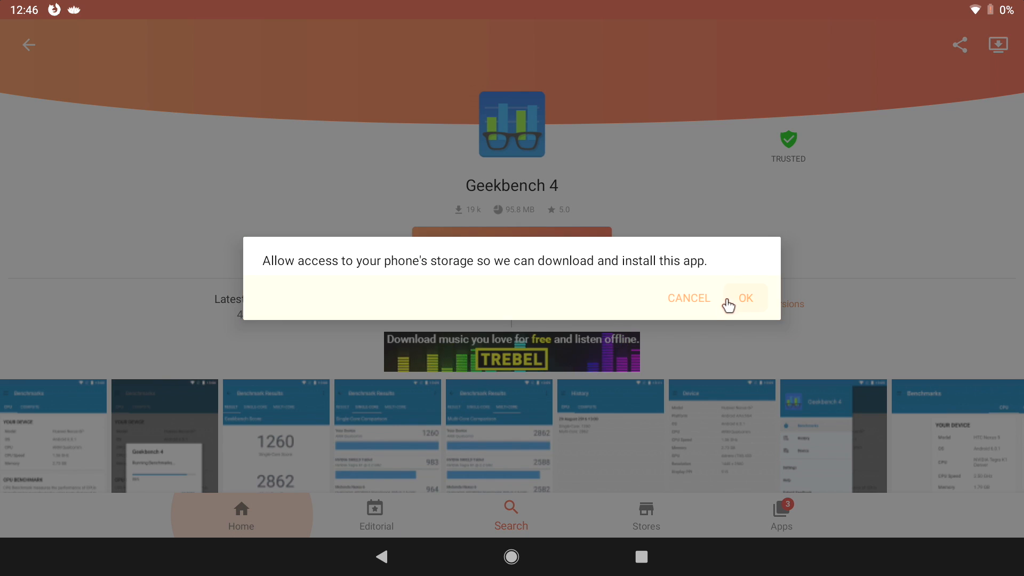
pyautogui.click(746, 297)
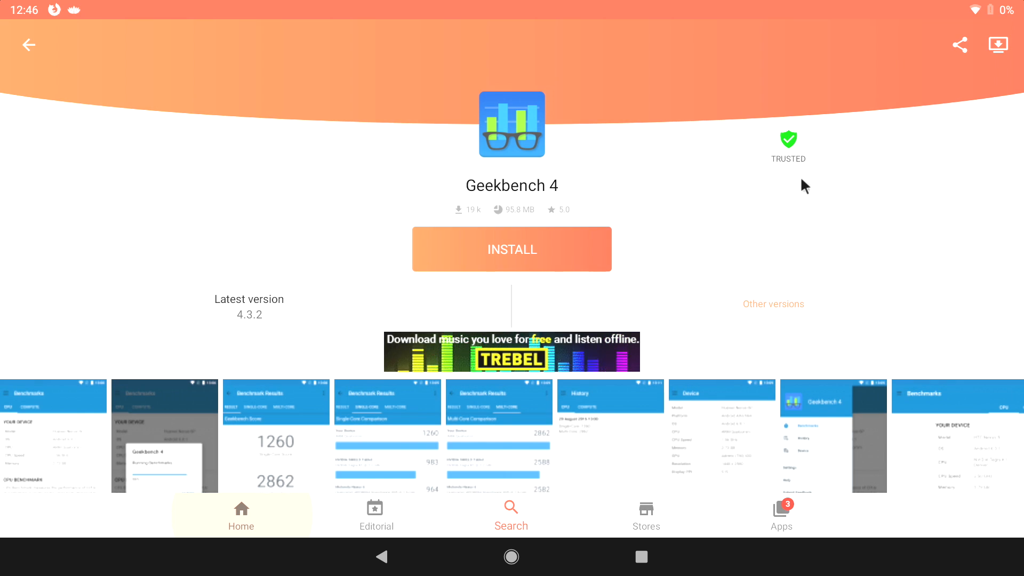
pyautogui.click(511, 248)
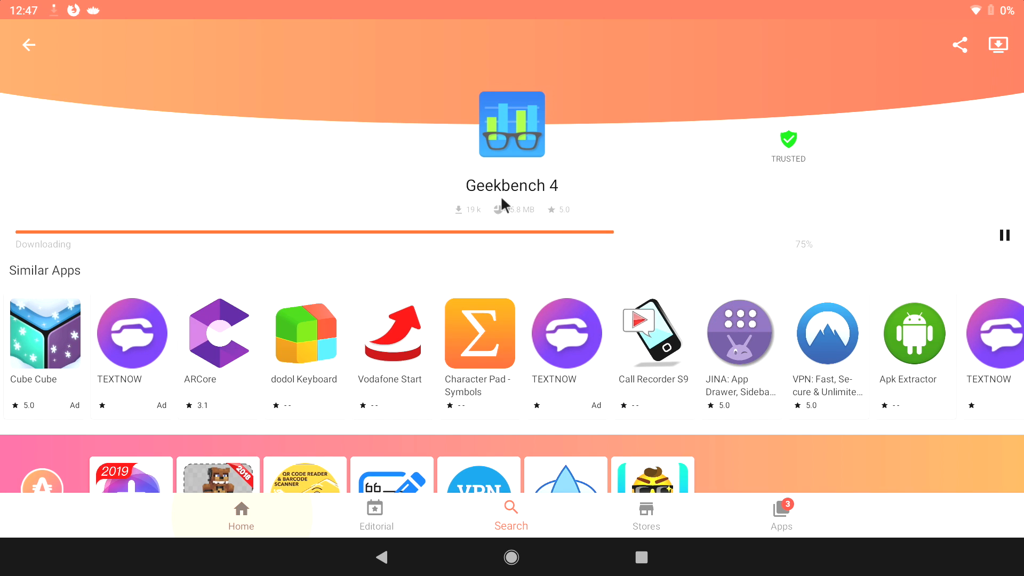
# Make Taskbar the home launcher and show its start menu of installed apps
pyautogui.click(641, 558)
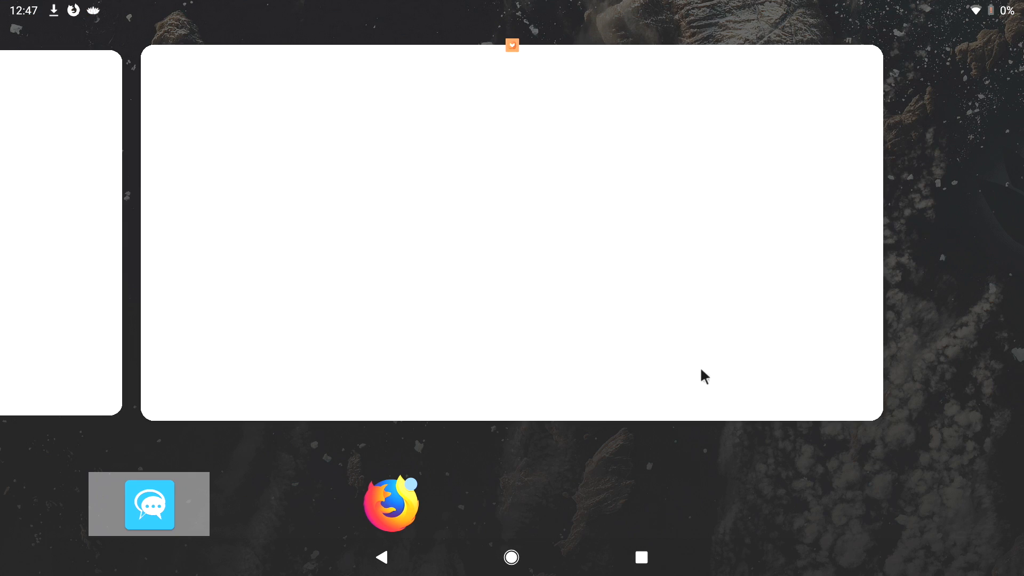
pyautogui.click(511, 557)
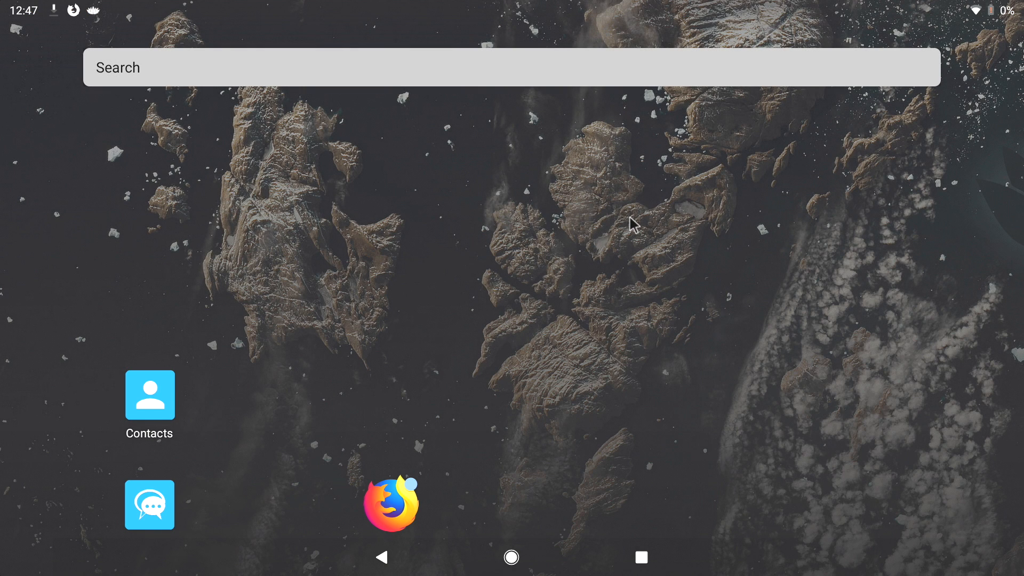
pyautogui.moveTo(764, 227)
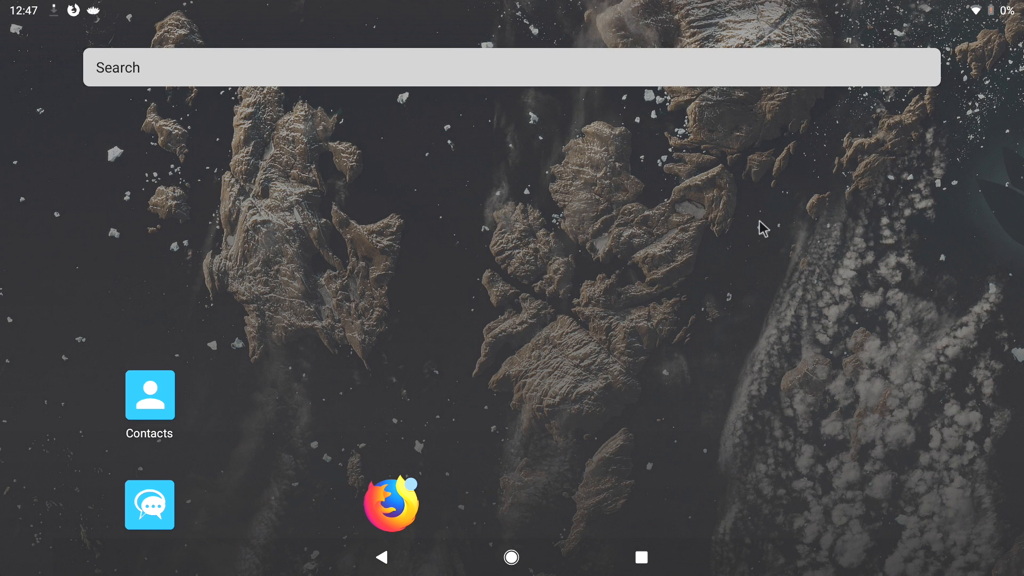
pyautogui.moveTo(722, 423)
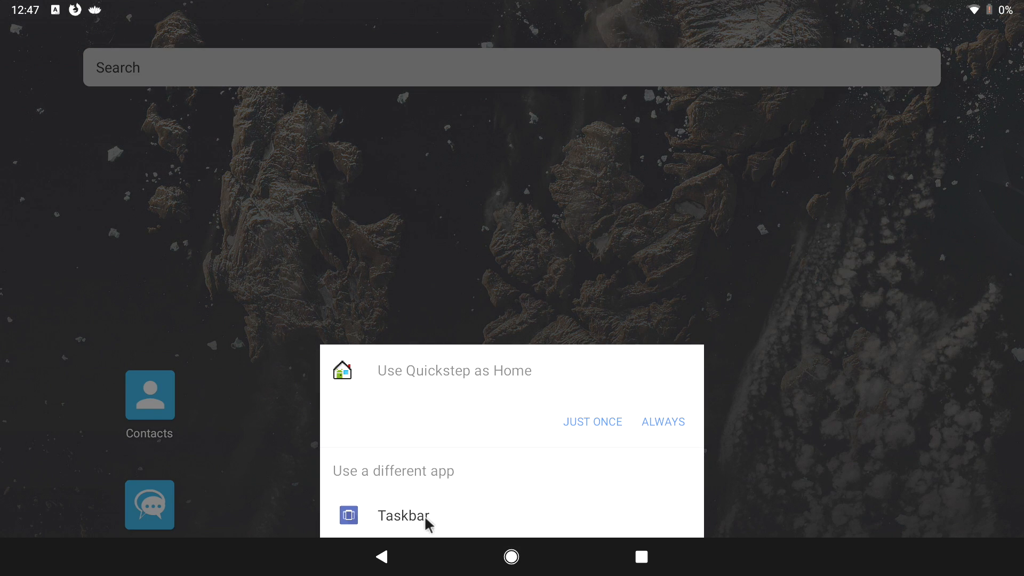
pyautogui.click(404, 515)
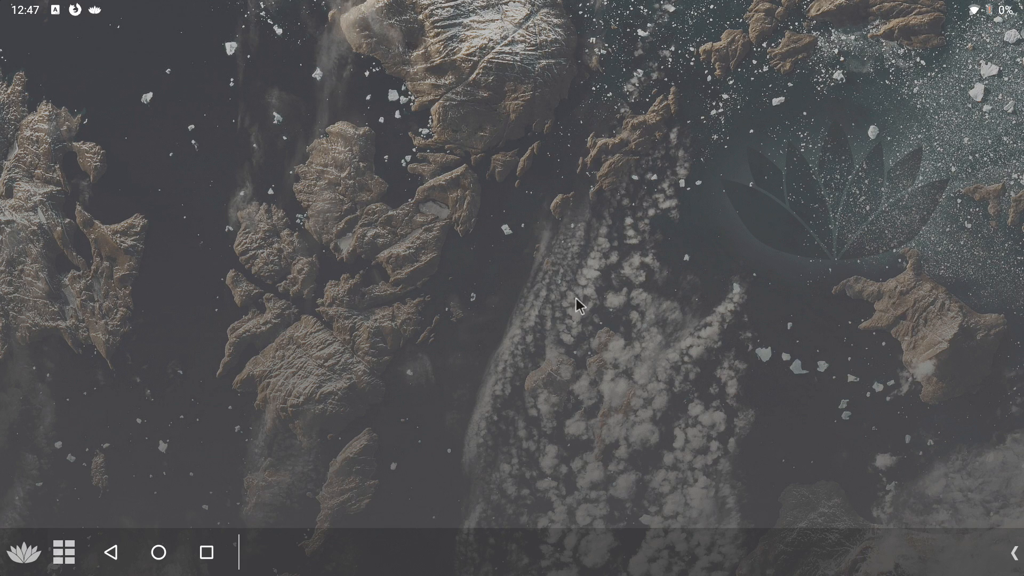
pyautogui.click(63, 552)
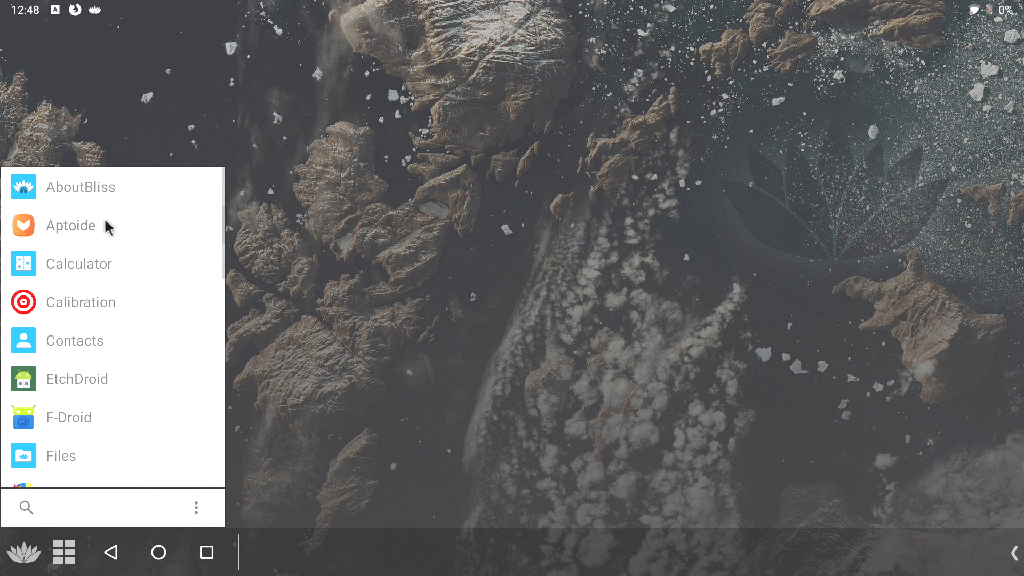